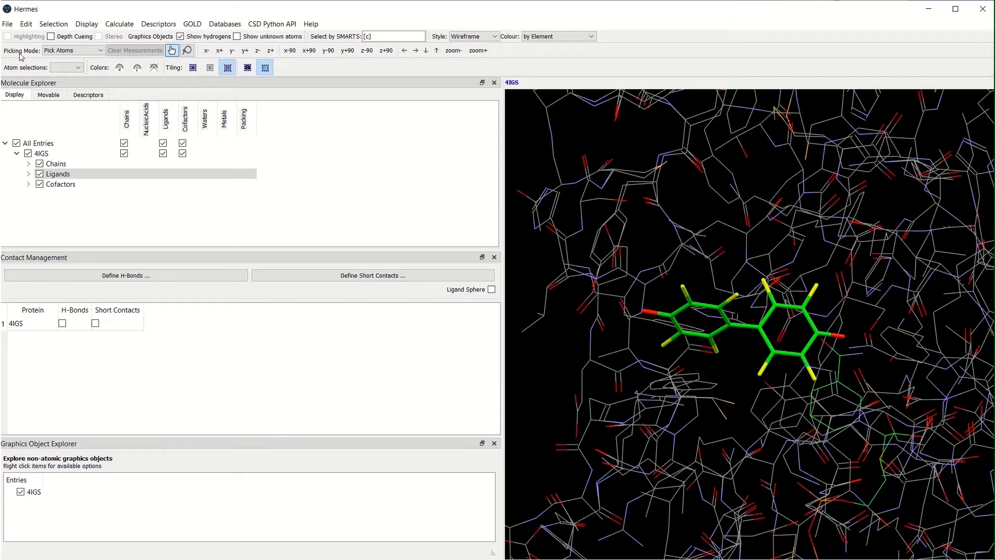
Measure a 2.669 distance between two atoms on the biphenyl ligand's left ring
click(72, 49)
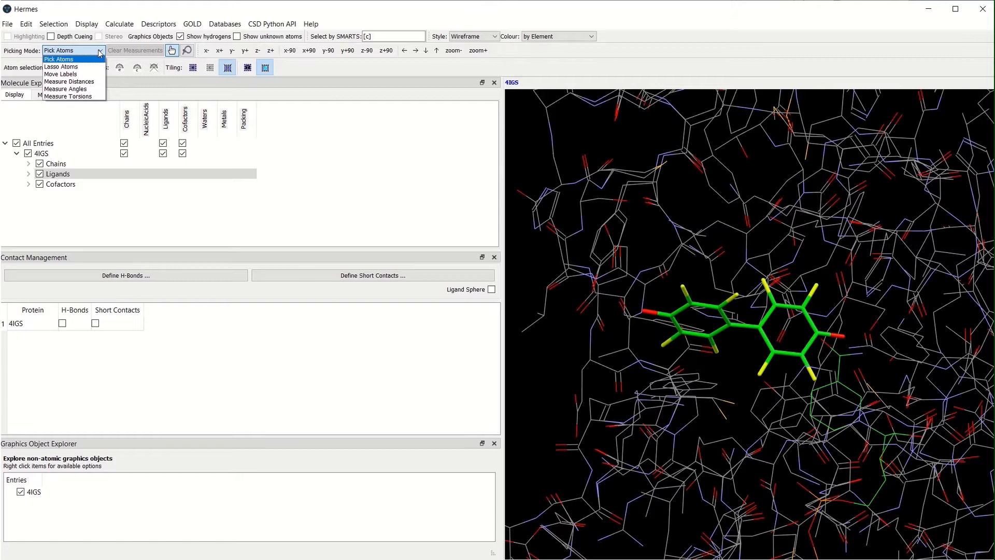
mouse_move(68, 81)
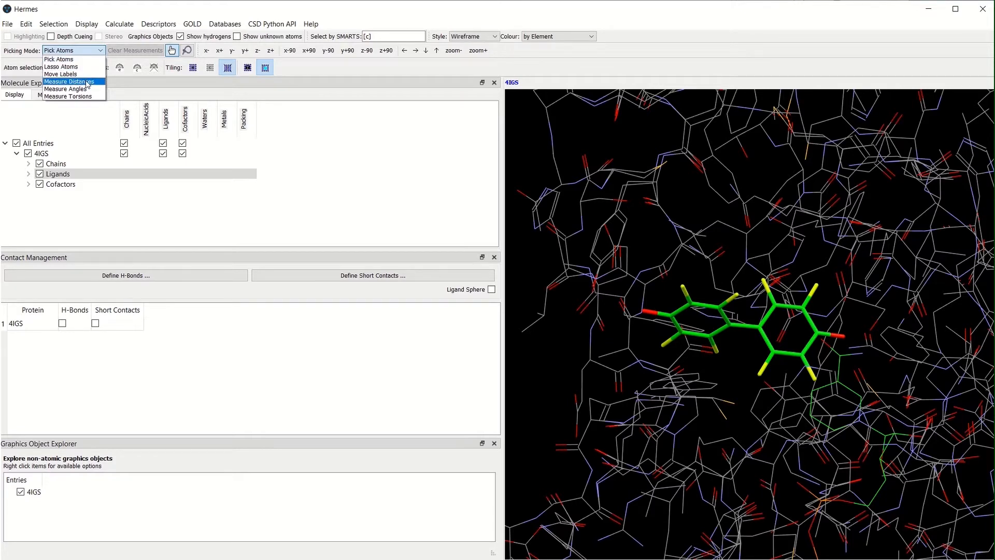
mouse_move(65, 88)
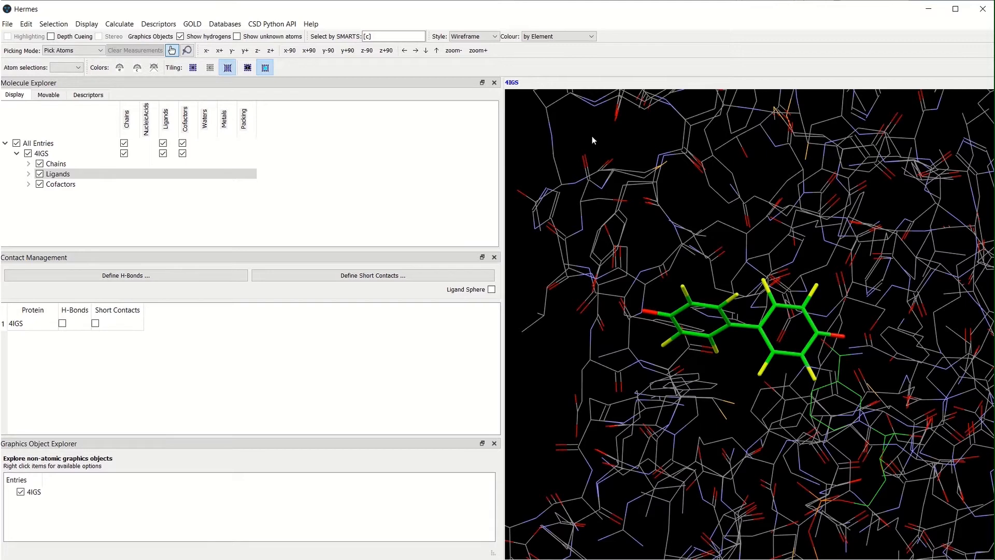
right_click(592, 140)
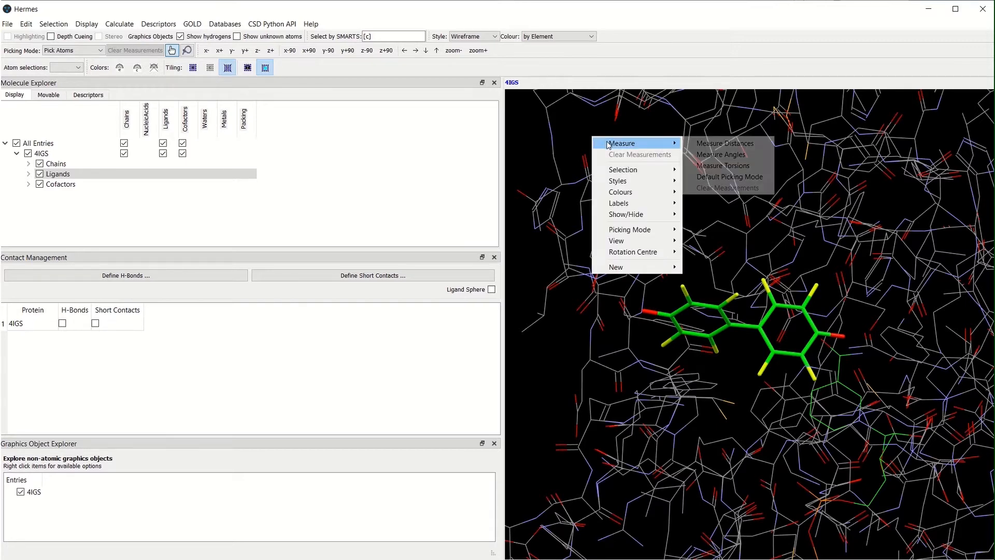
mouse_move(726, 143)
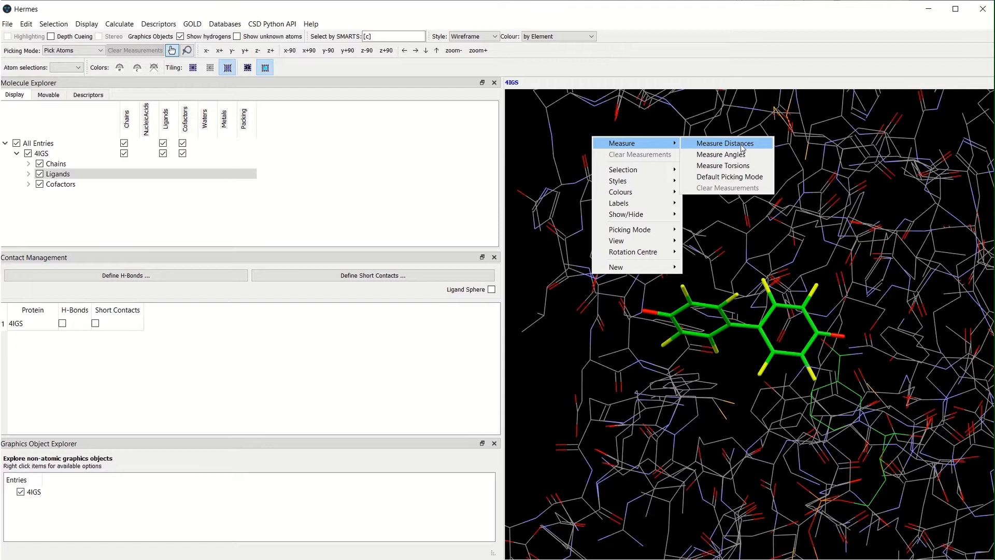
click(723, 143)
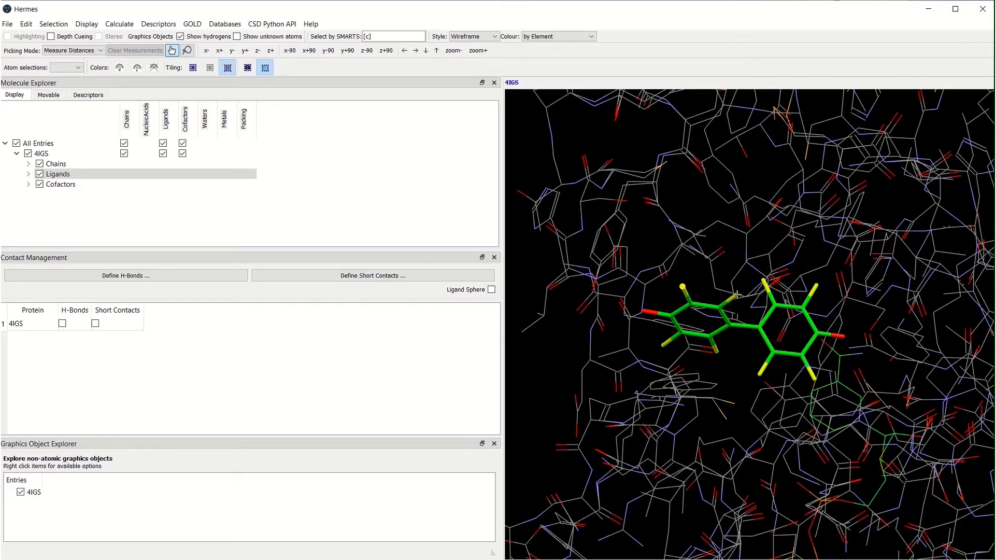
click(736, 294)
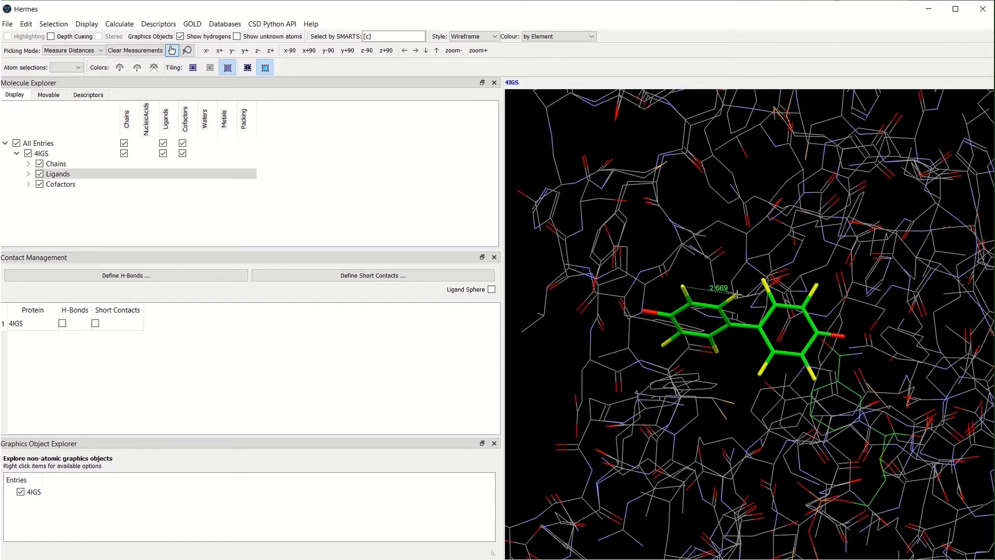
mouse_move(532, 382)
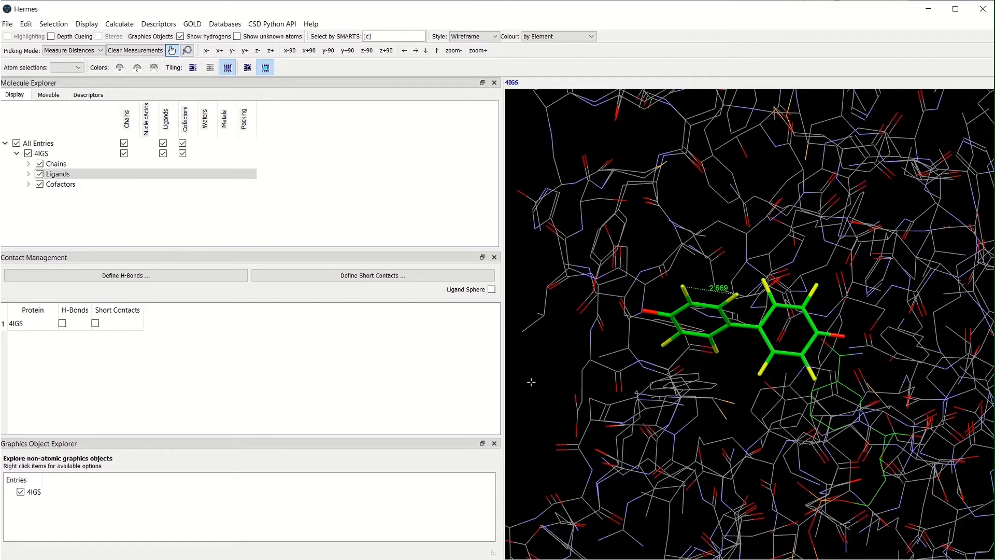
Measure a 119.17° bond angle on the ligand's left ring
right_click(532, 381)
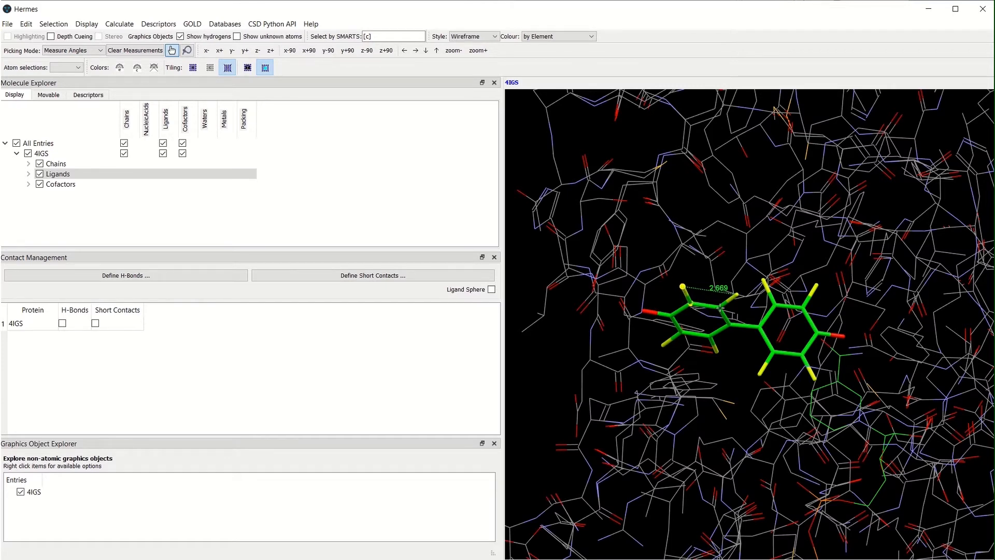
click(691, 305)
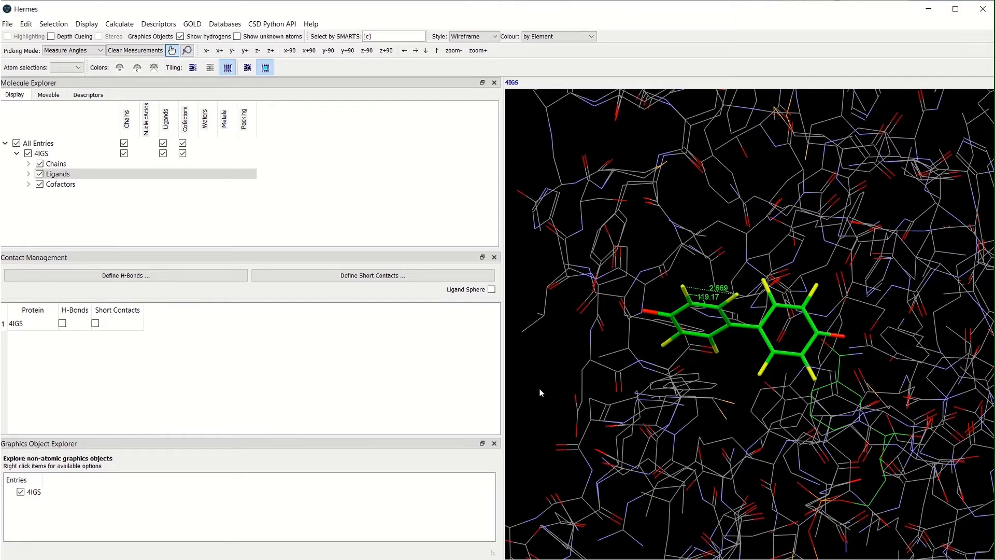
Measure the torsion across the bond joining the ligand's two rings
right_click(561, 398)
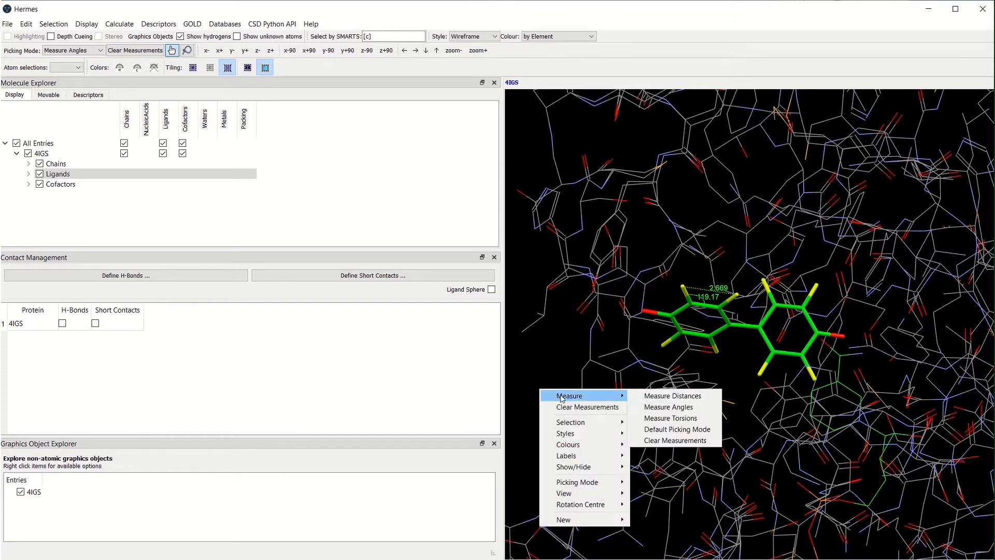
click(669, 417)
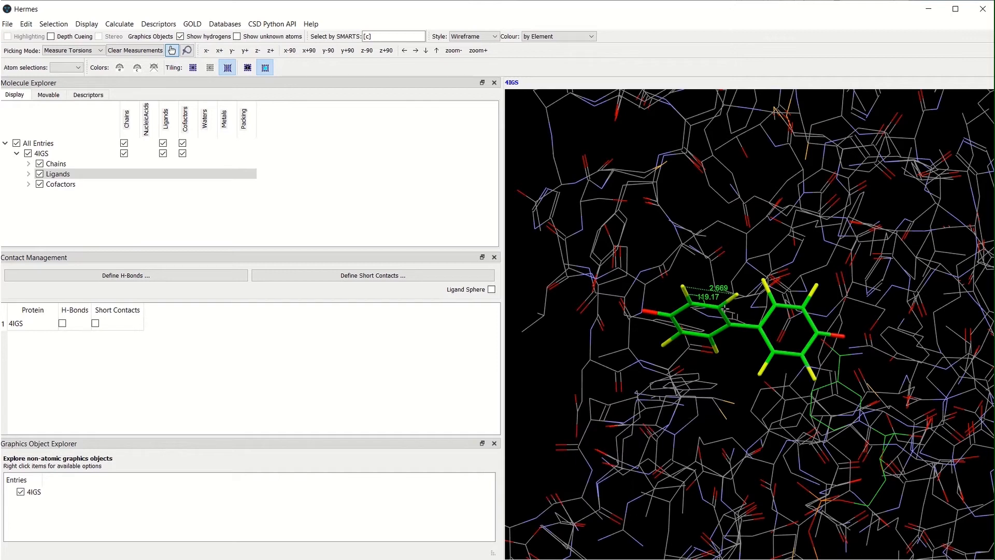
mouse_move(736, 323)
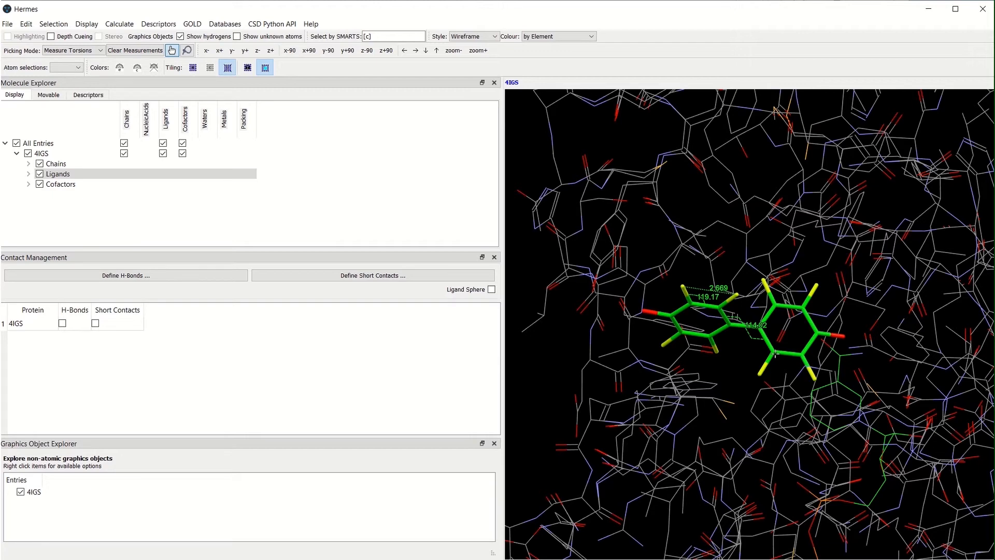
click(135, 50)
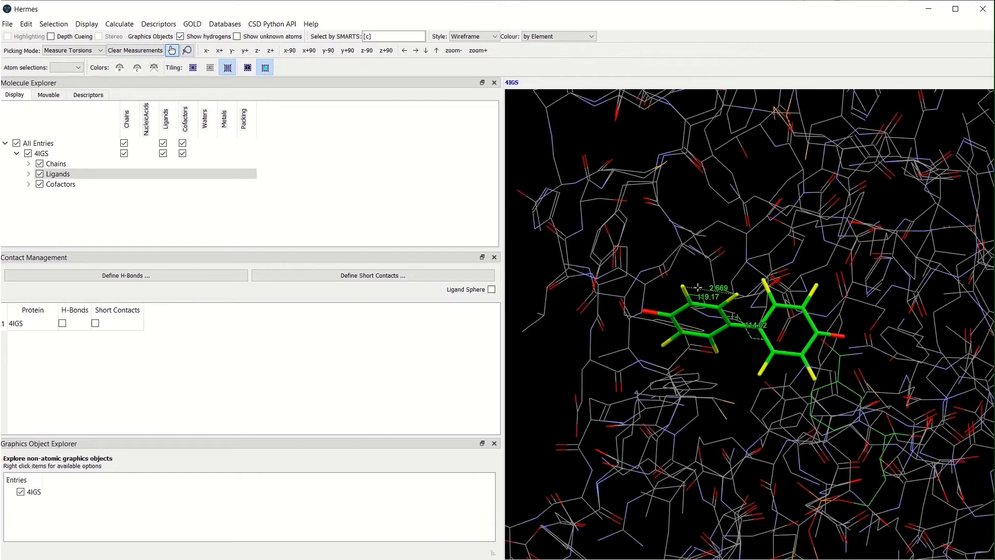
Delete the 2.669 distance measurement, keeping the angle and torsion
right_click(700, 291)
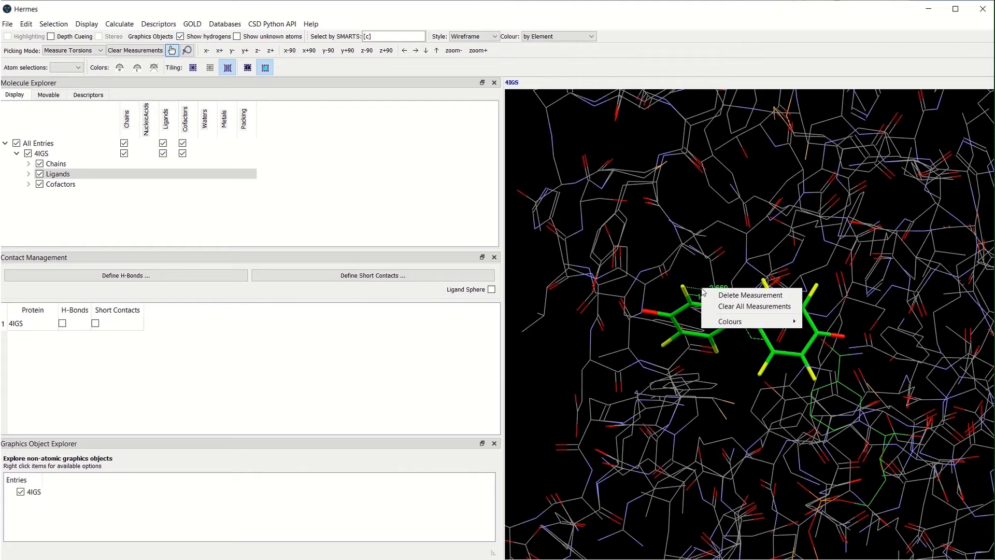
mouse_move(750, 296)
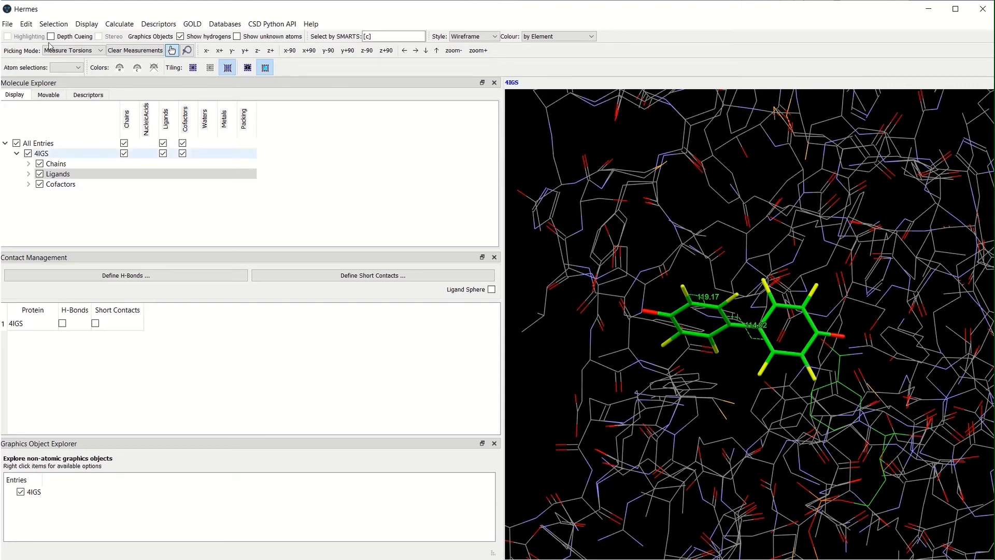
Bring up the Measurement Settings dialog for distance, angle and torsion styling
click(86, 23)
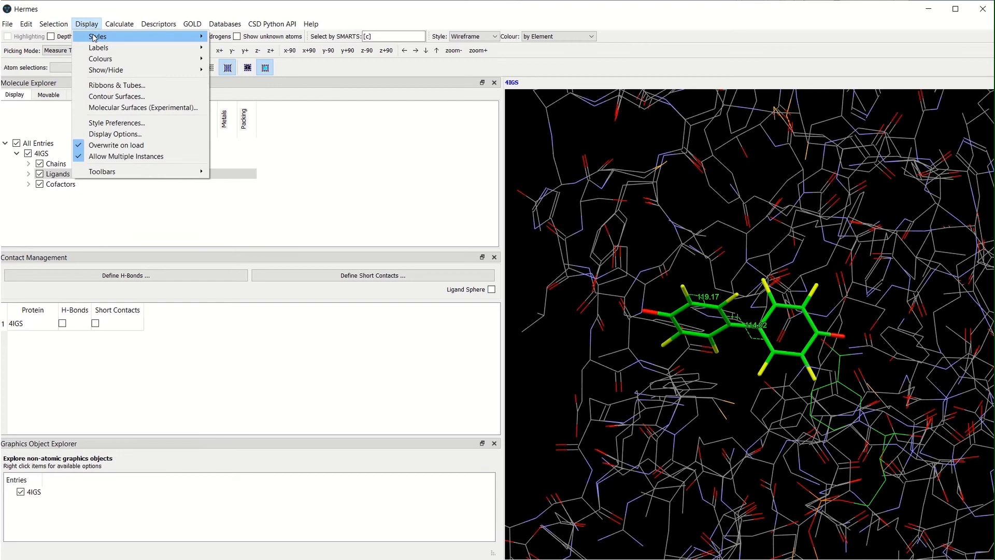
mouse_move(97, 36)
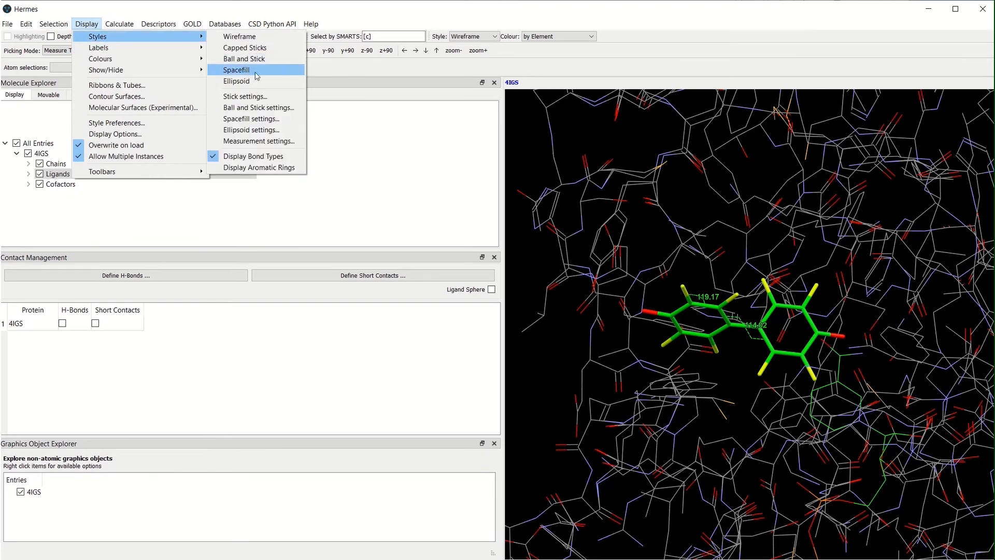
click(258, 141)
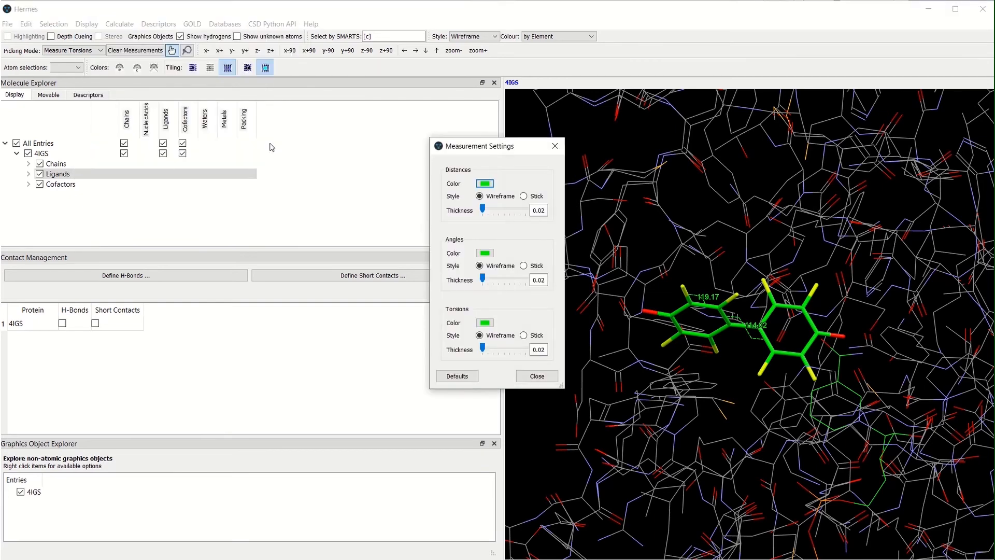
mouse_move(568, 302)
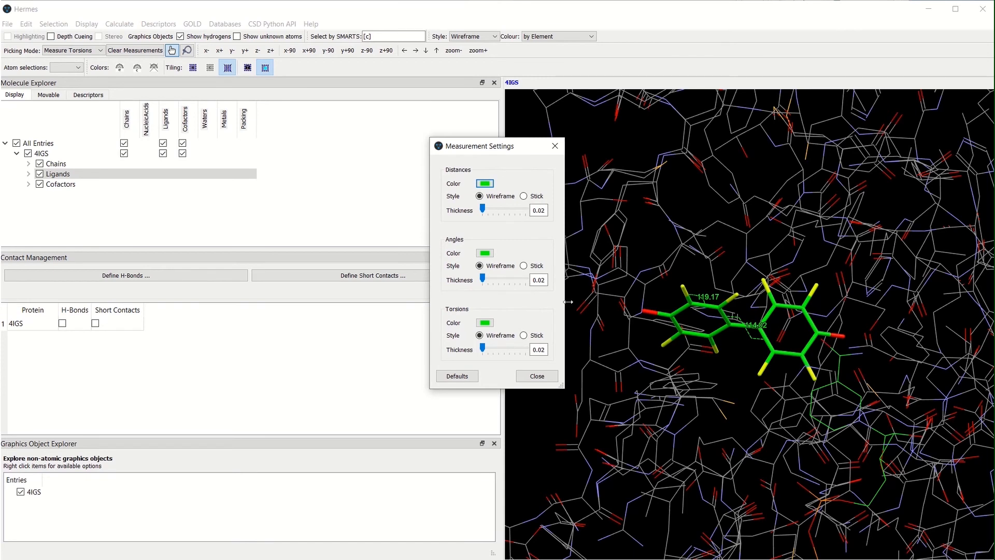